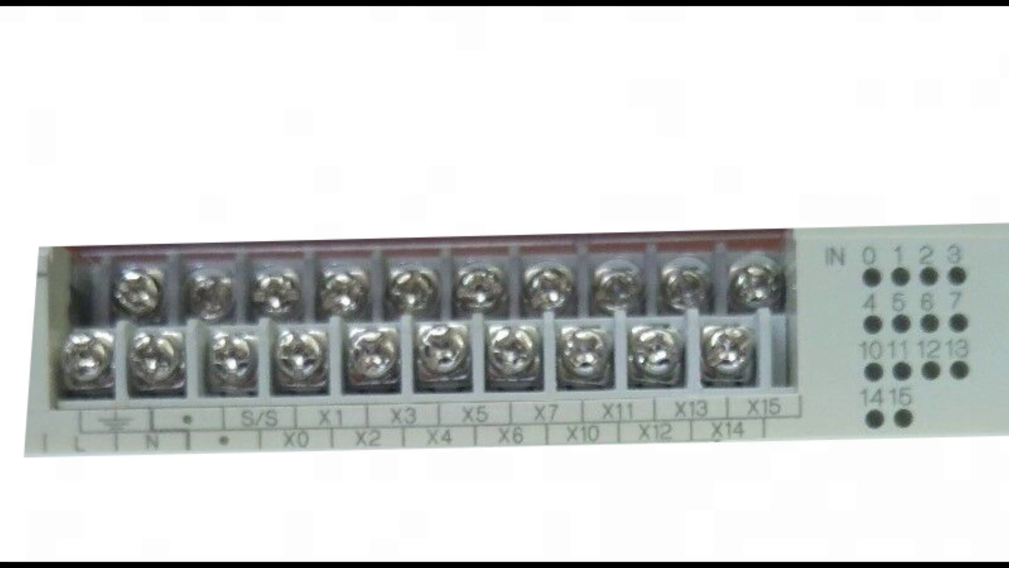
click(84, 365)
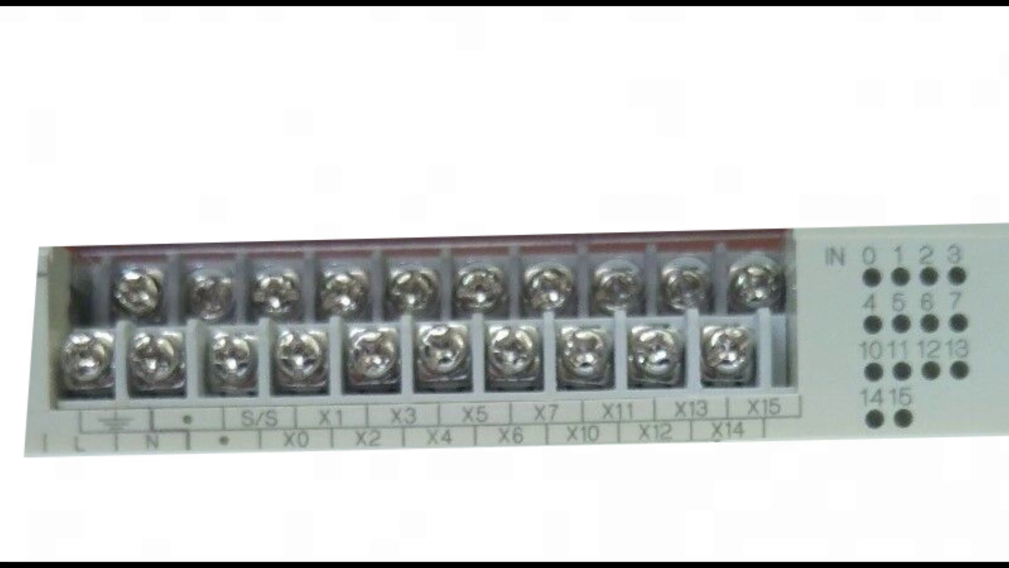
click(278, 297)
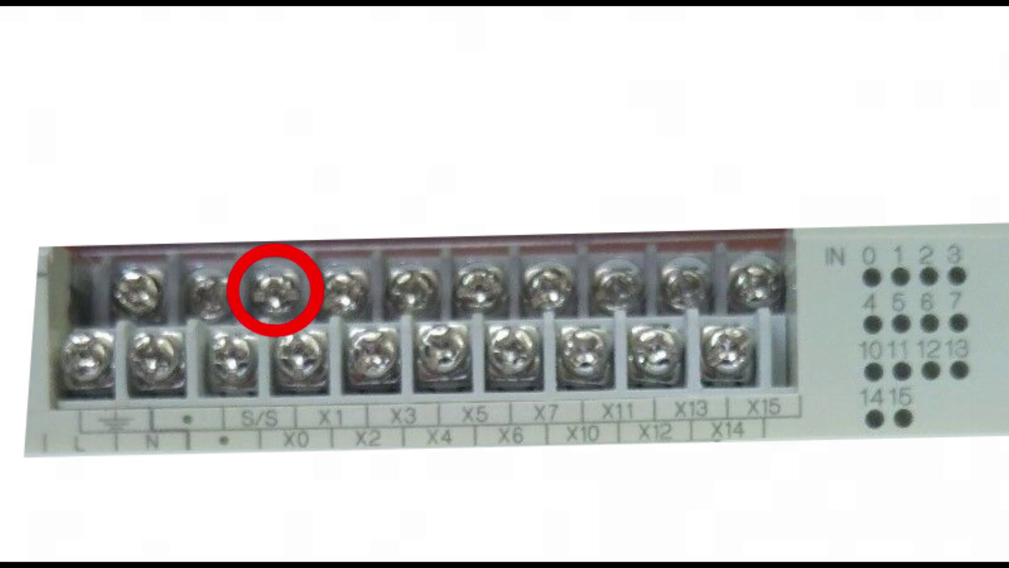